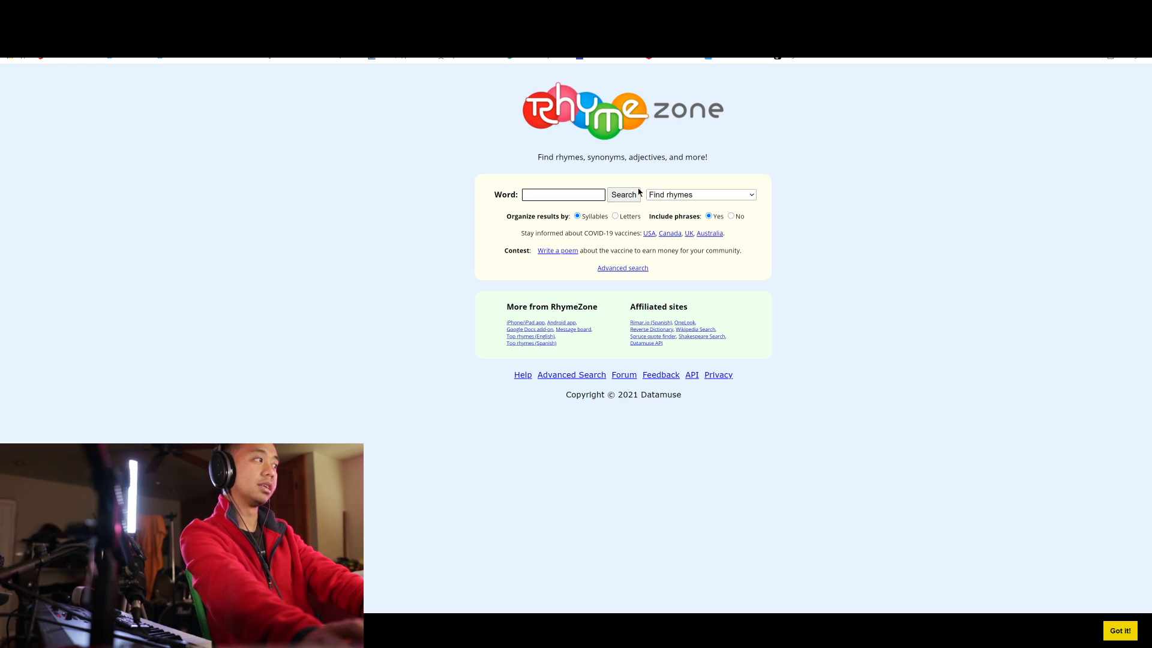
mouse_move(605, 169)
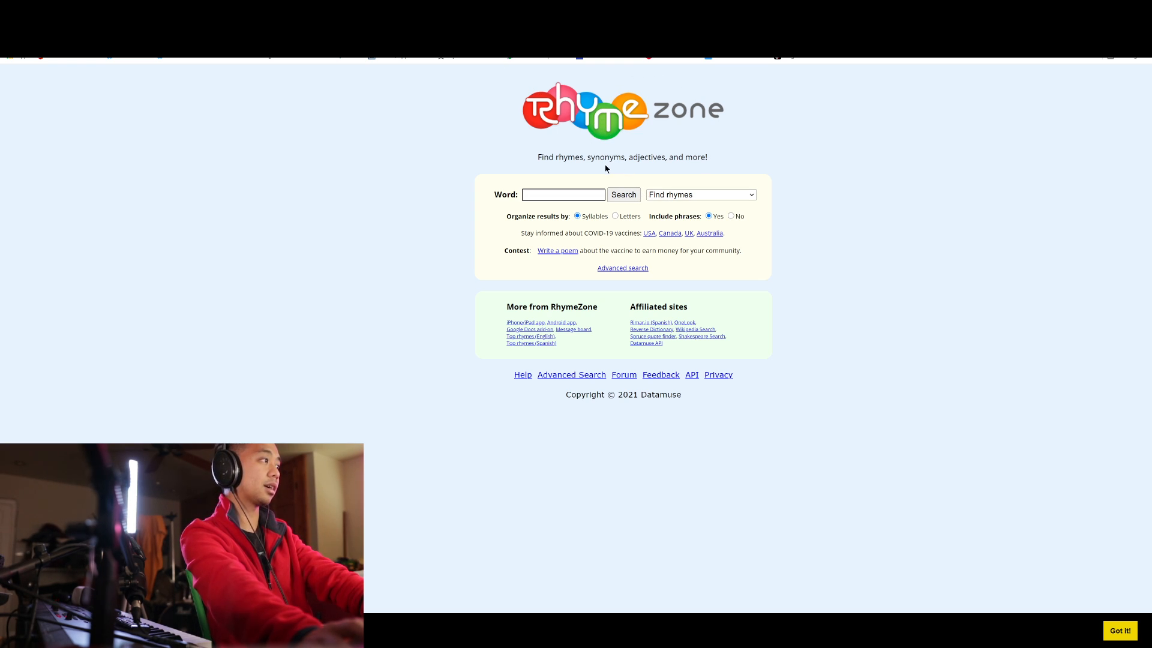
Search RhymeZone for rhymes of 'excited', listing 57 results by syllable count.
click(563, 194)
text(excited)
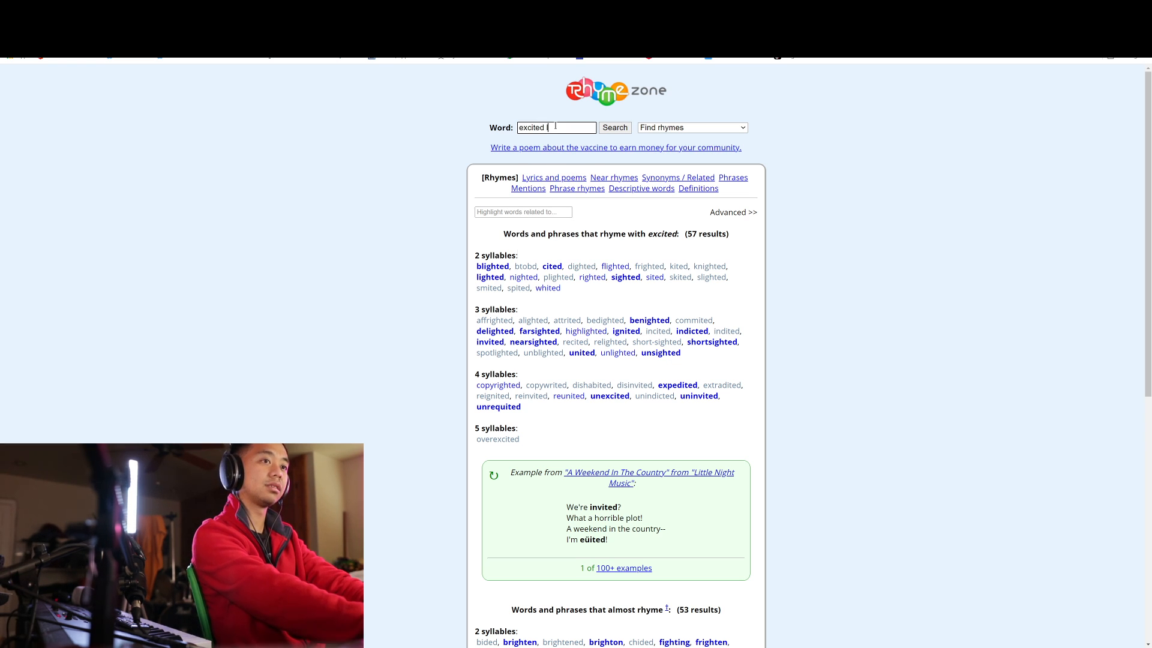
Add lighted, indict, ignited and expedited after excited in the Word box and select the whole list.
text(lighted)
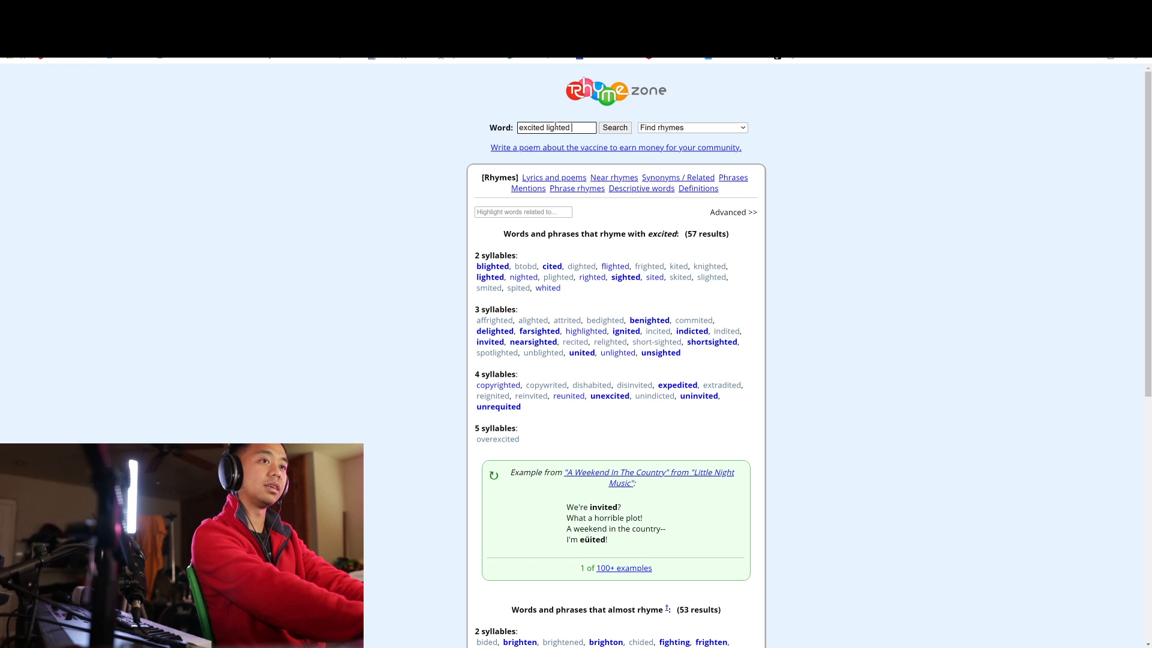
text(indict)
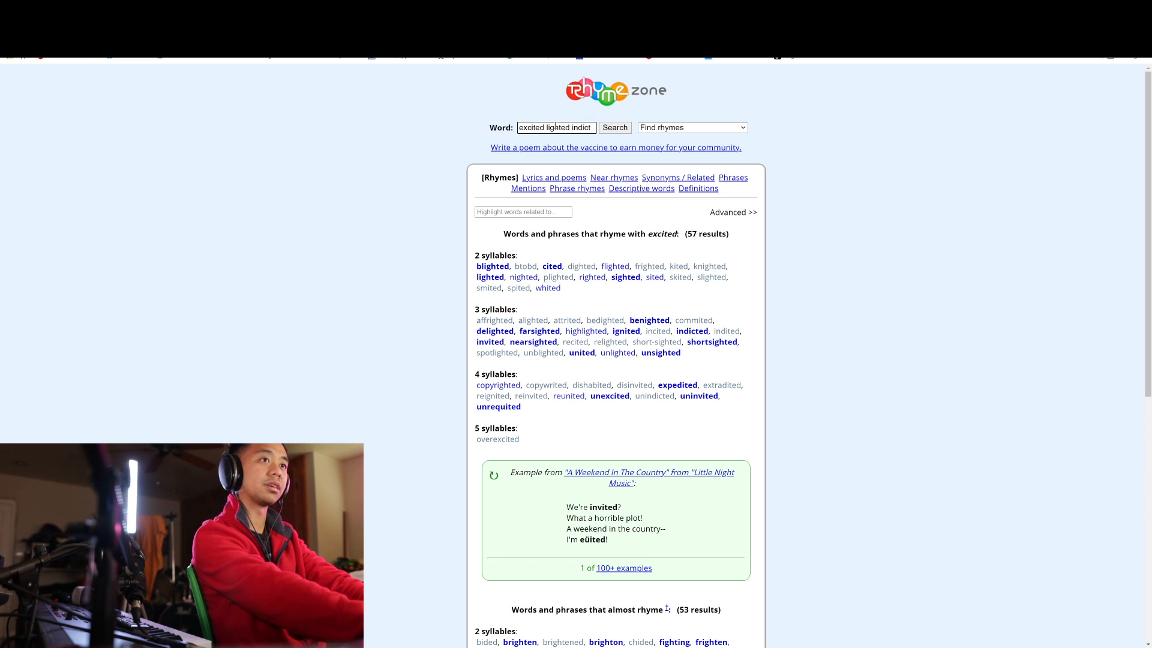
text(ignited)
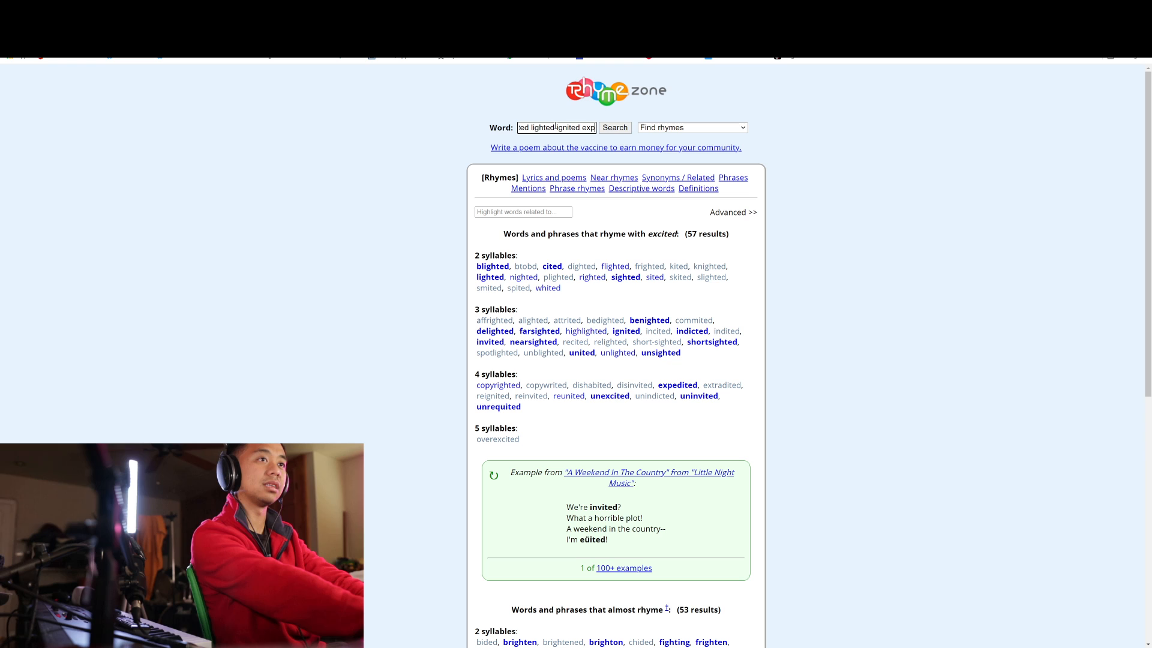
text(expedited)
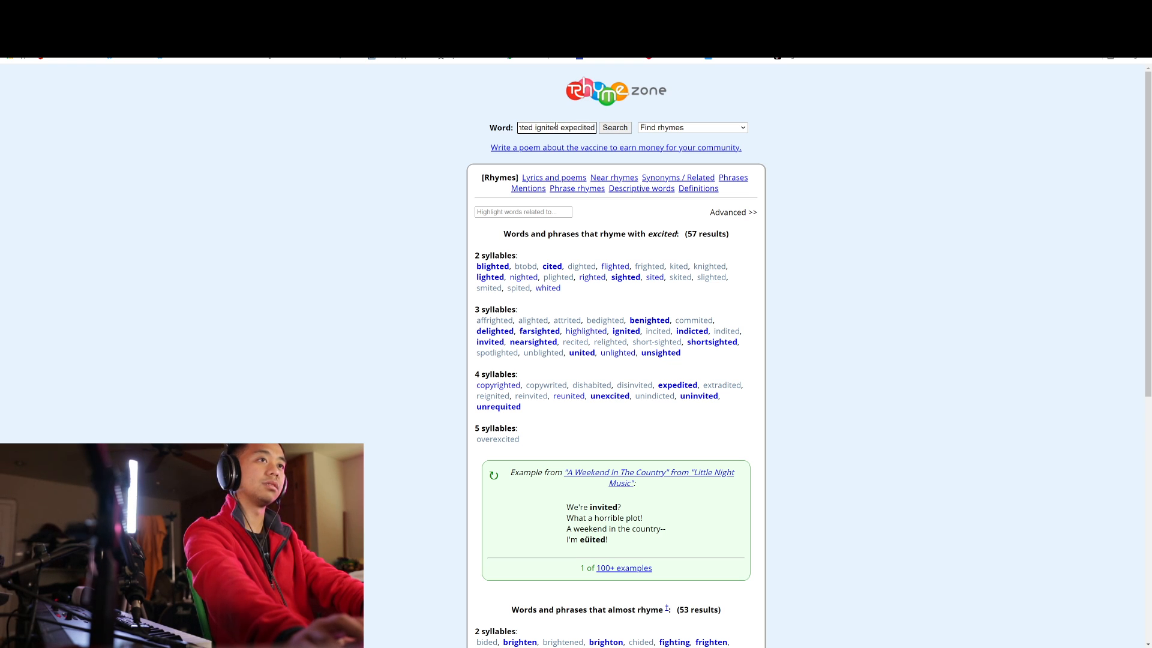
triple_click(556, 127)
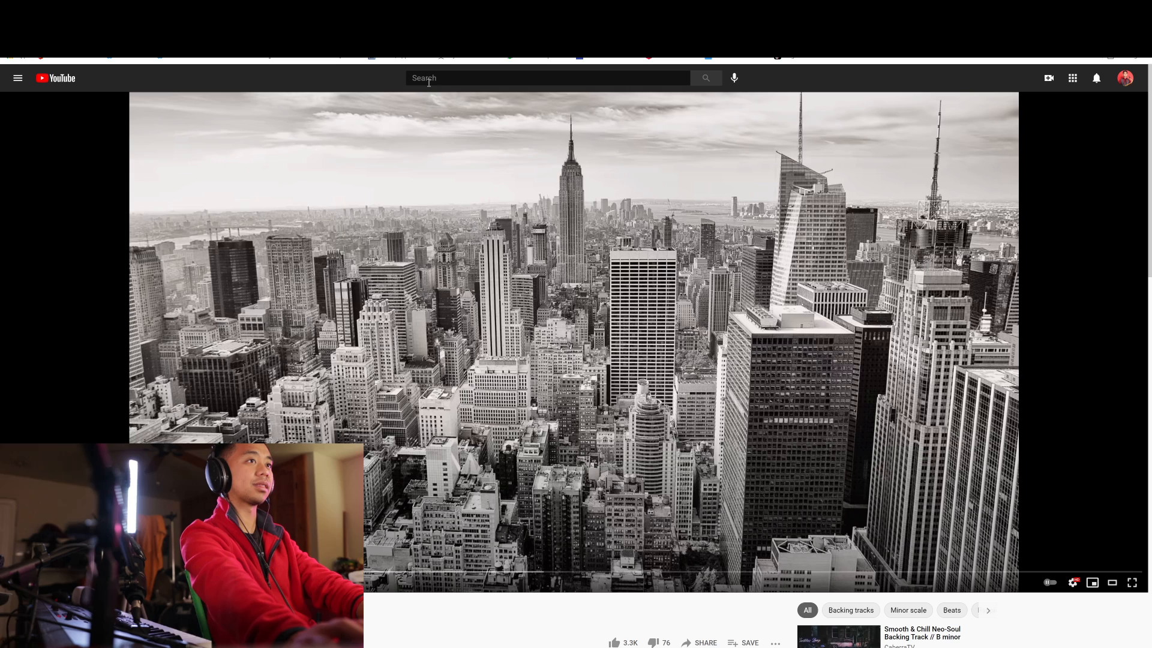
Enter 'excited lighted ignited expedited' in YouTube search, pausing and resuming the beat video.
text(excited lighted ignited expedited)
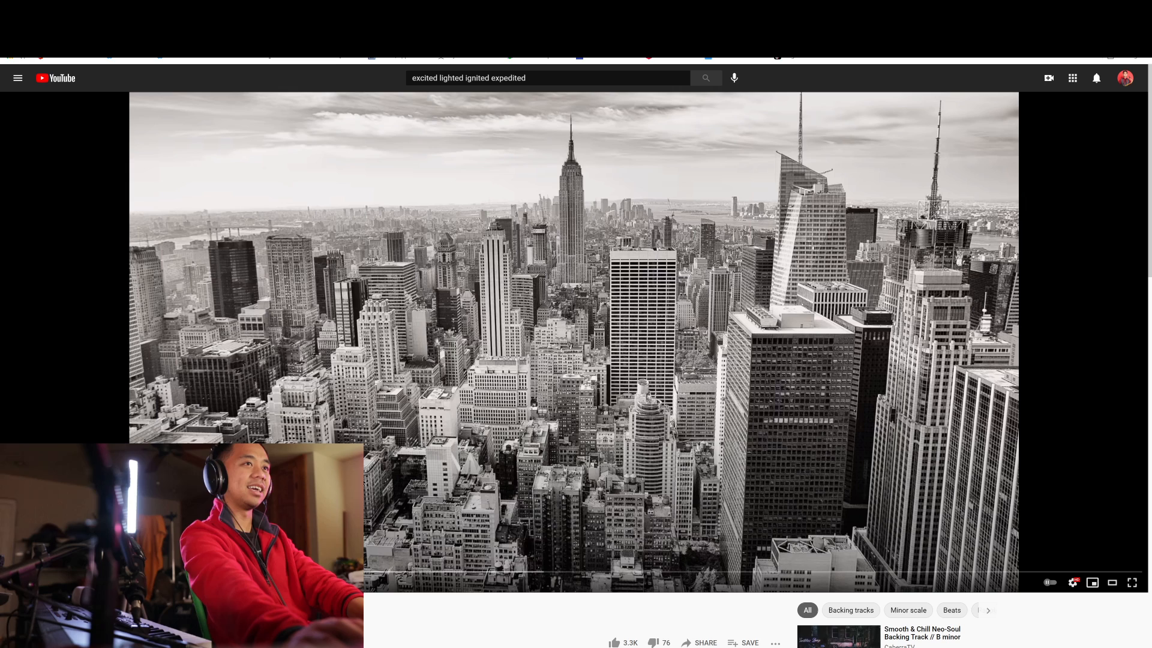
click(573, 342)
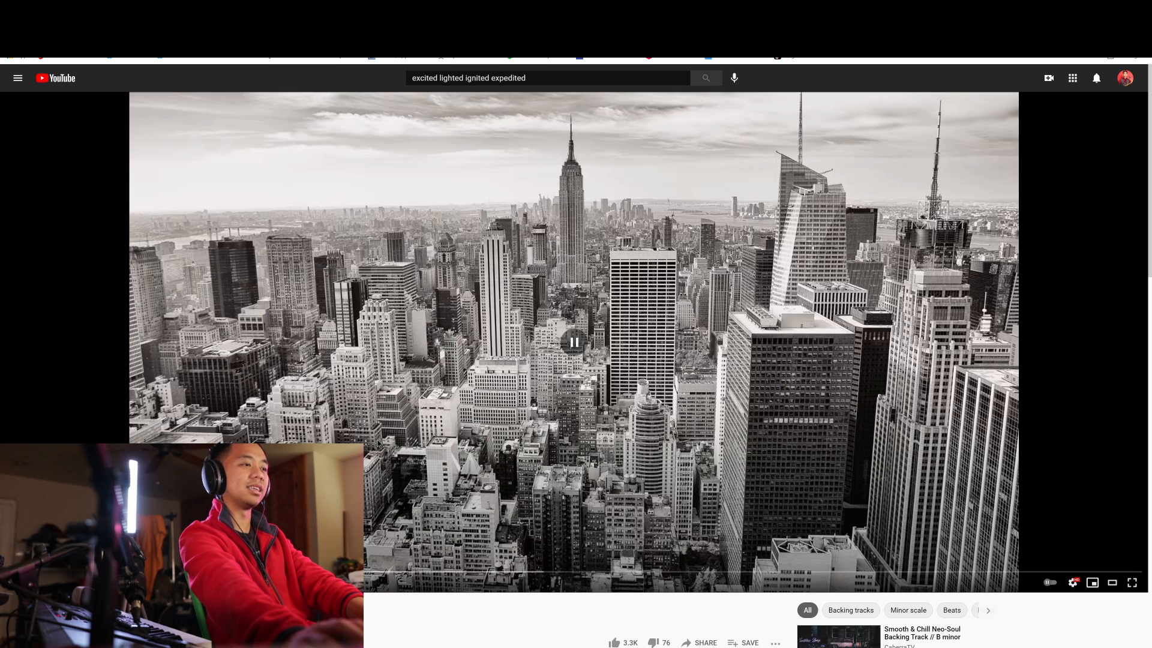
click(575, 342)
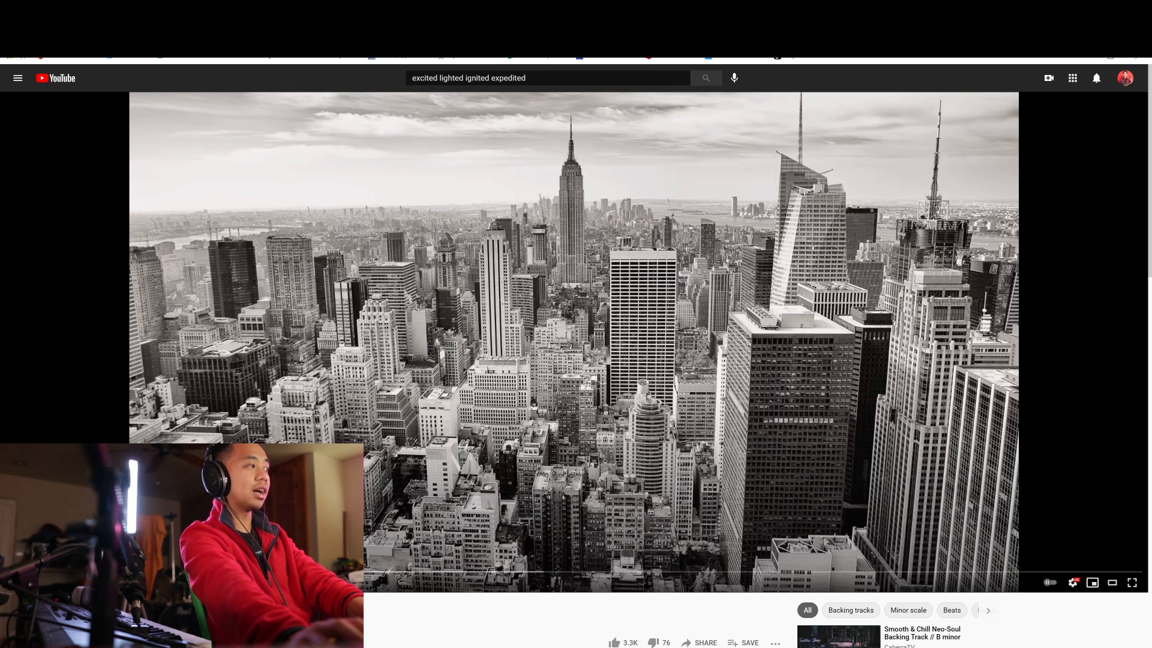